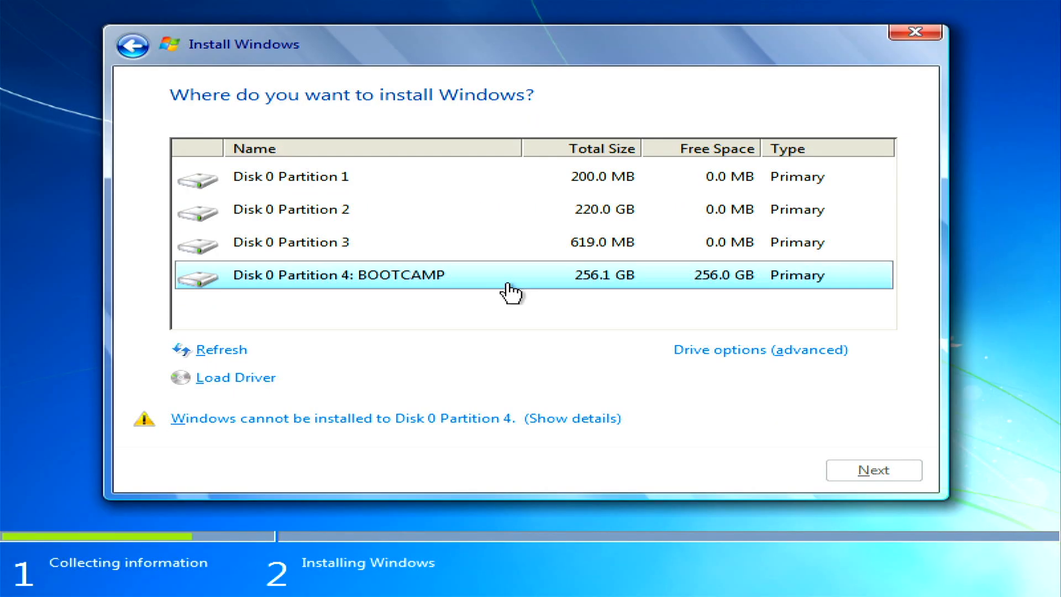
Format the BOOTCAMP partition (Disk 0 Partition 4) and accept the data-loss warning
{"action": "left_click", "coordinate": [759, 350]}
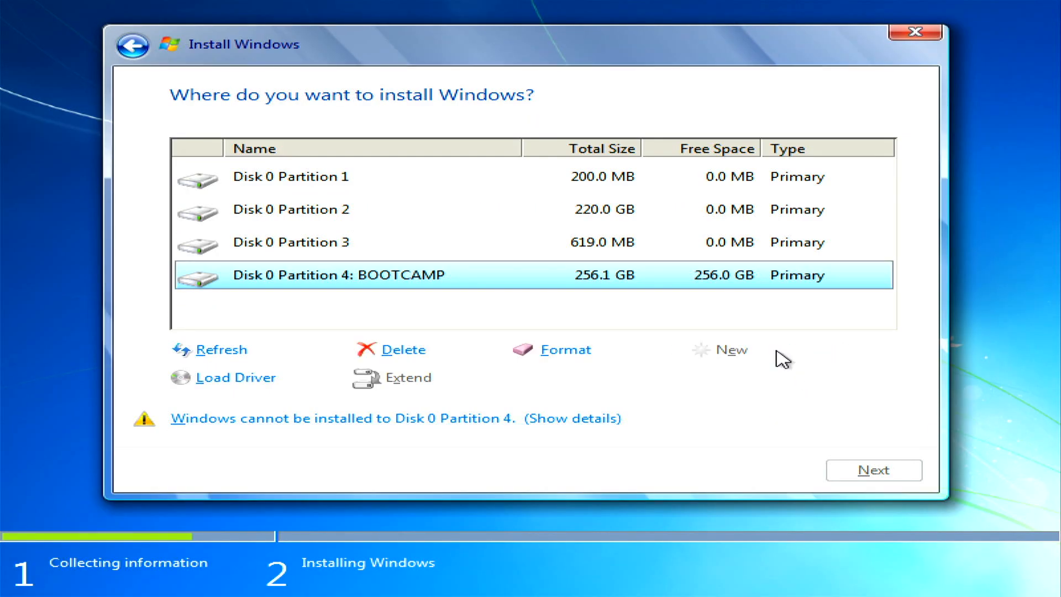
{"action": "left_click", "coordinate": [567, 350]}
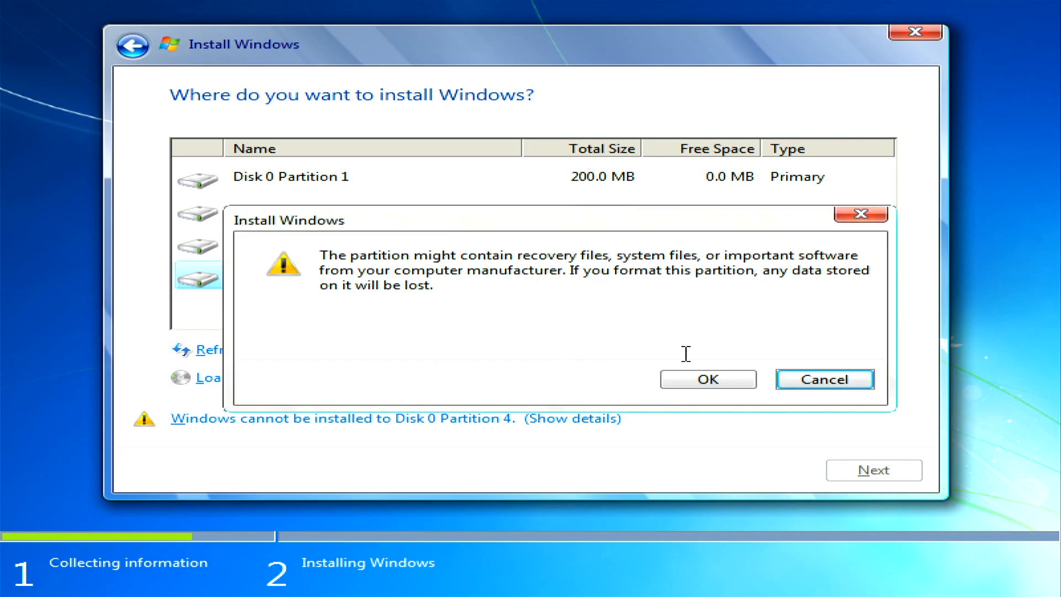
{"action": "left_click", "coordinate": [708, 379]}
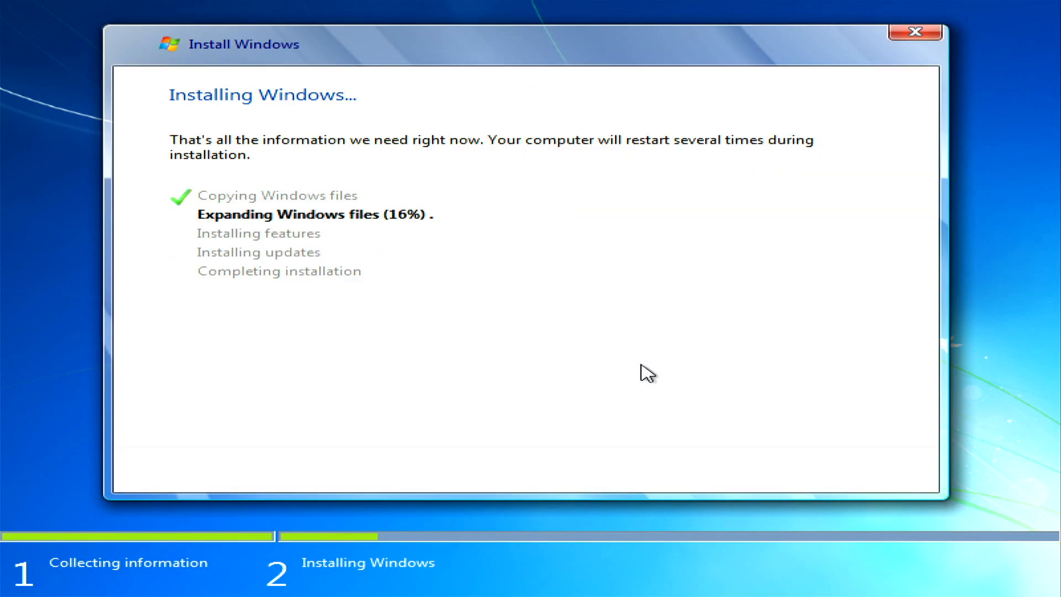